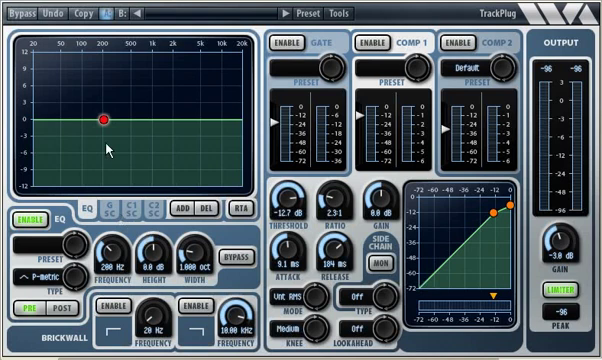
Step: Pull the first EQ band down into a deep notch near 1 kHz
drag(103, 117, 160, 85)
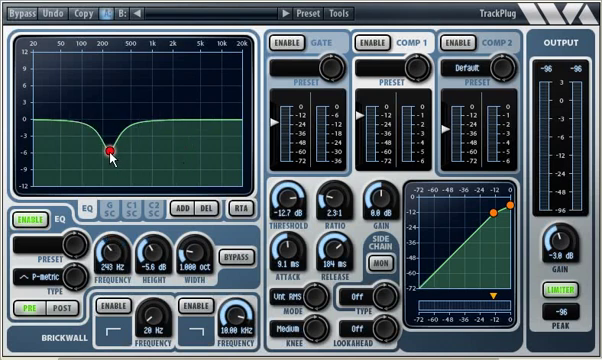
drag(108, 150, 163, 150)
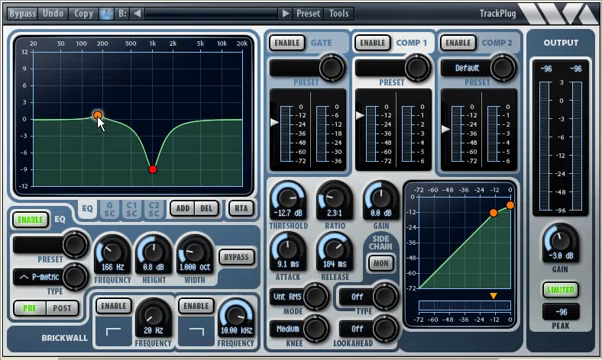
Step: Place a second band near 5.4 kHz and cut it to about -7.6 dB
drag(100, 115, 197, 93)
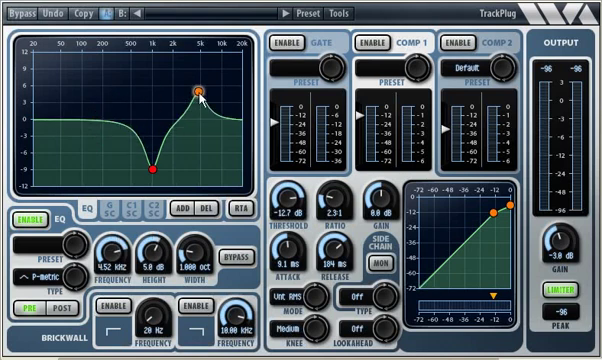
drag(203, 92, 205, 100)
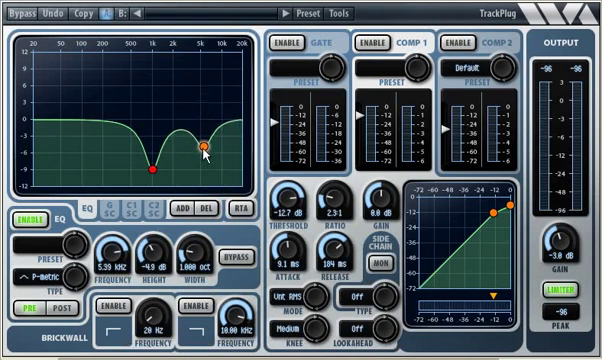
drag(206, 148, 206, 163)
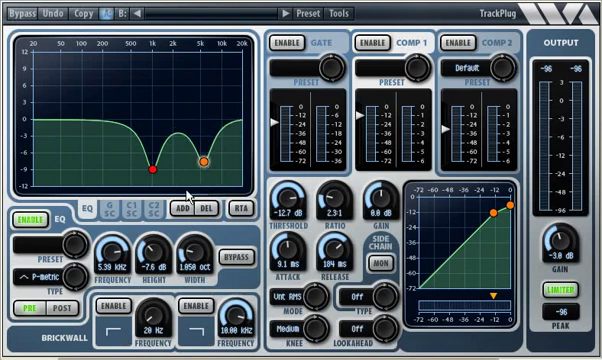
Step: Reduce the EQ to one band set to Hipass around 104 Hz
click(207, 211)
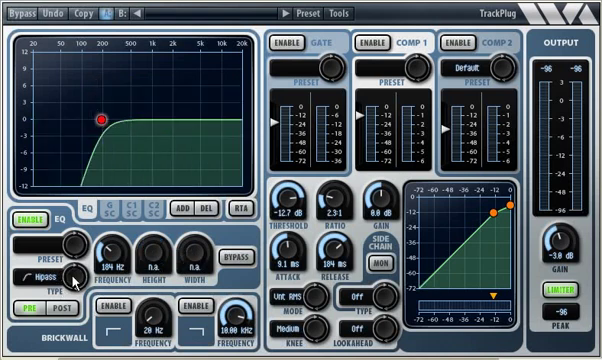
click(35, 266)
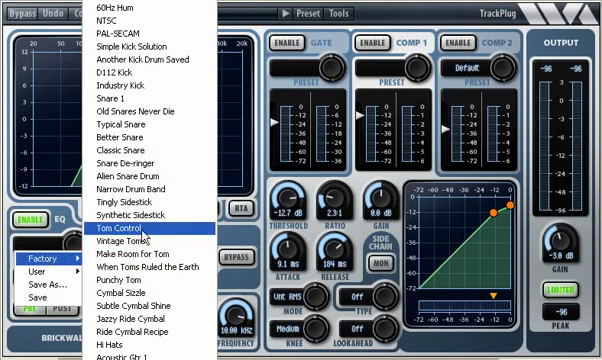
Step: Load the Factory drum preset When Toms Ruled the Earth into the EQ
click(146, 230)
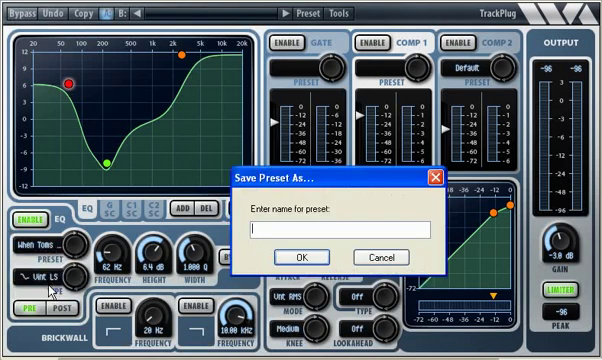
Step: Save the current EQ curve as a custom preset named My Preset
text(My Preset)
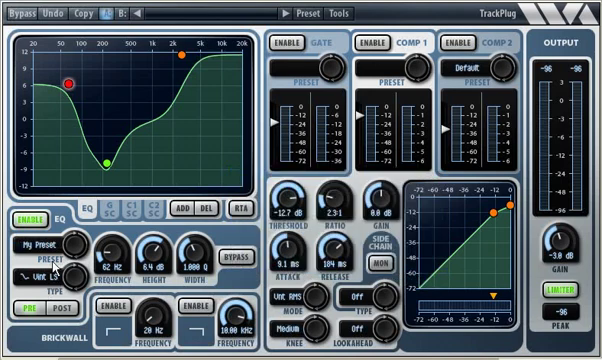
click(30, 235)
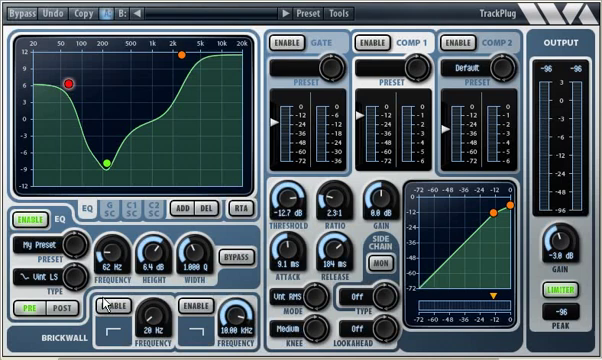
mouse_move(165, 120)
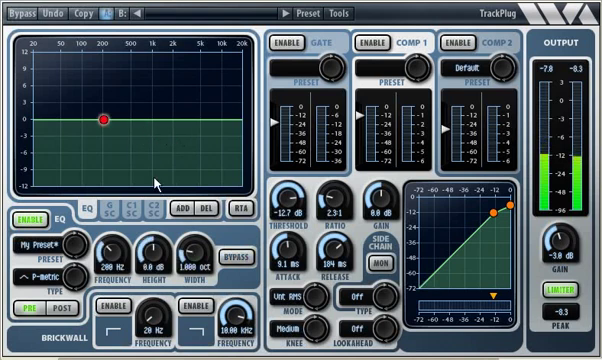
Step: Make the band a High Shelf cut and raise the mid band into a boost near 1 kHz
click(40, 276)
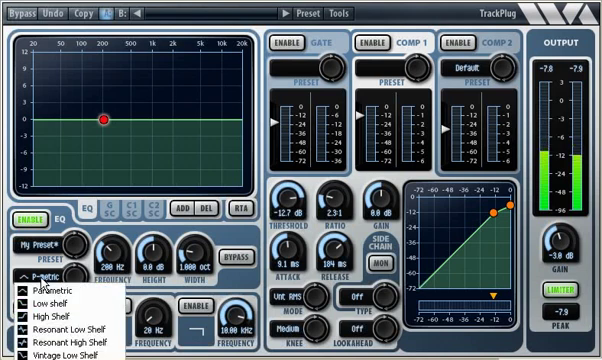
click(50, 285)
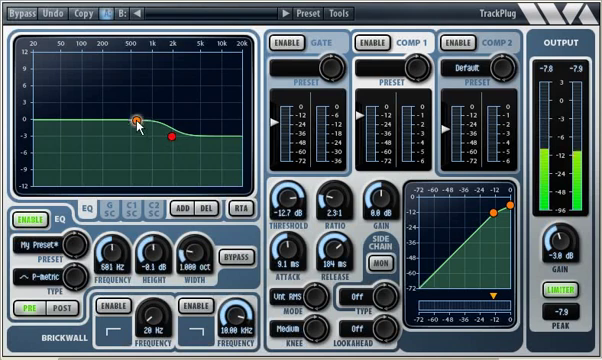
drag(137, 124, 148, 95)
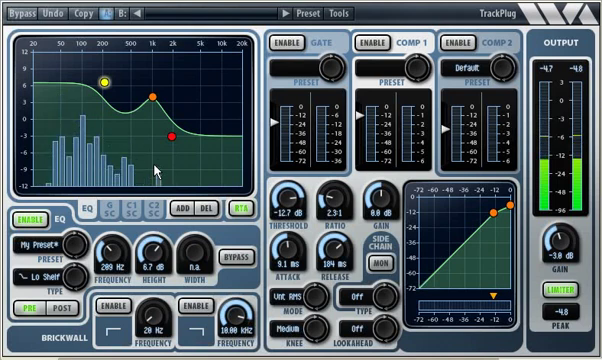
mouse_move(20, 105)
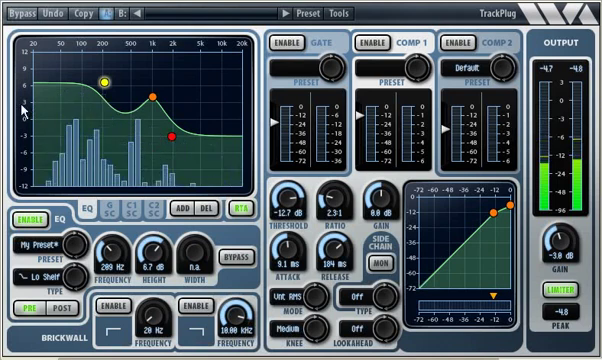